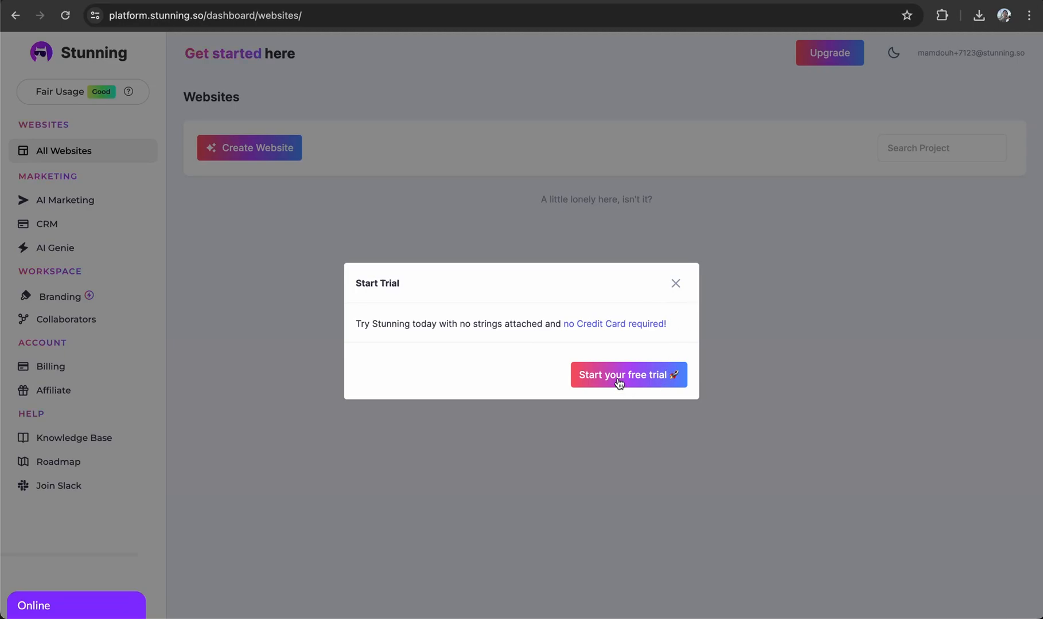
- Begin the free trial and start the Stunning Agency plan trial on the Billing page
{"action": "left_click", "coordinate": [626, 375]}
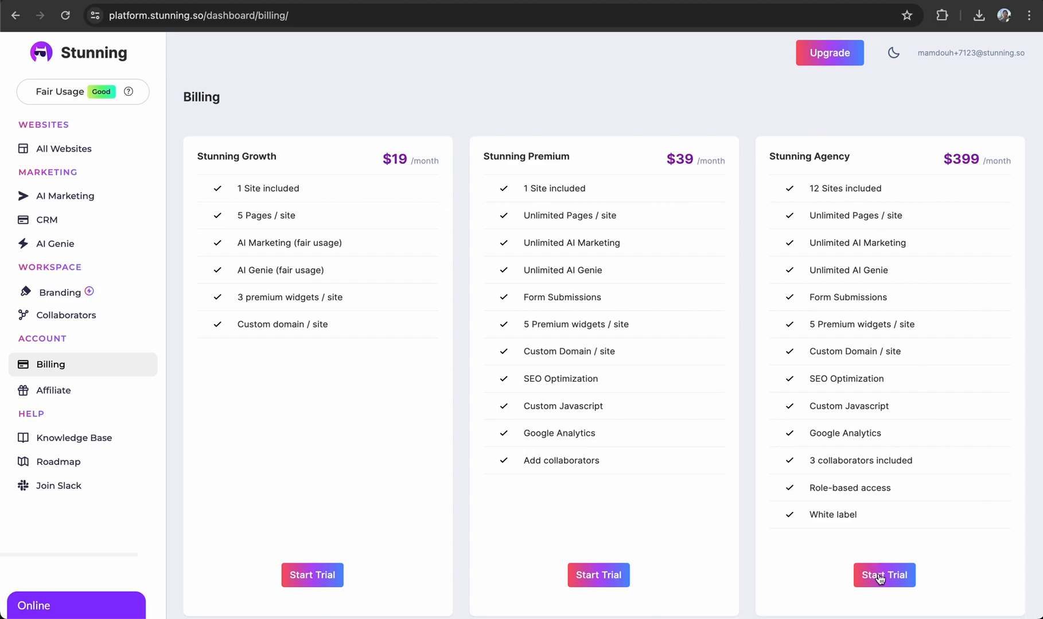
{"action": "mouse_move", "coordinate": [730, 424]}
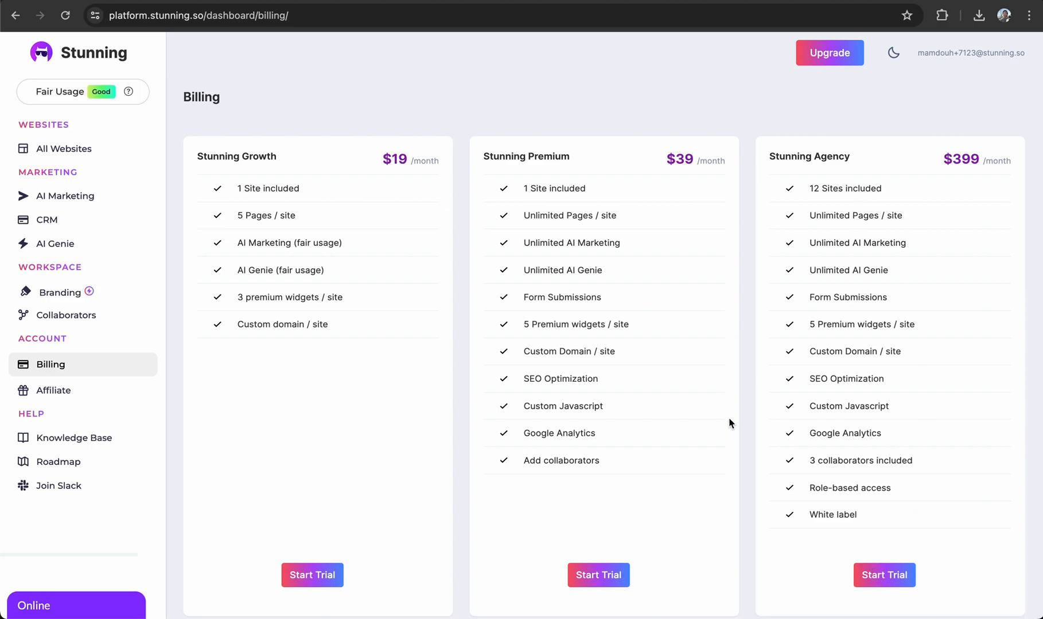
{"action": "left_click", "coordinate": [884, 575]}
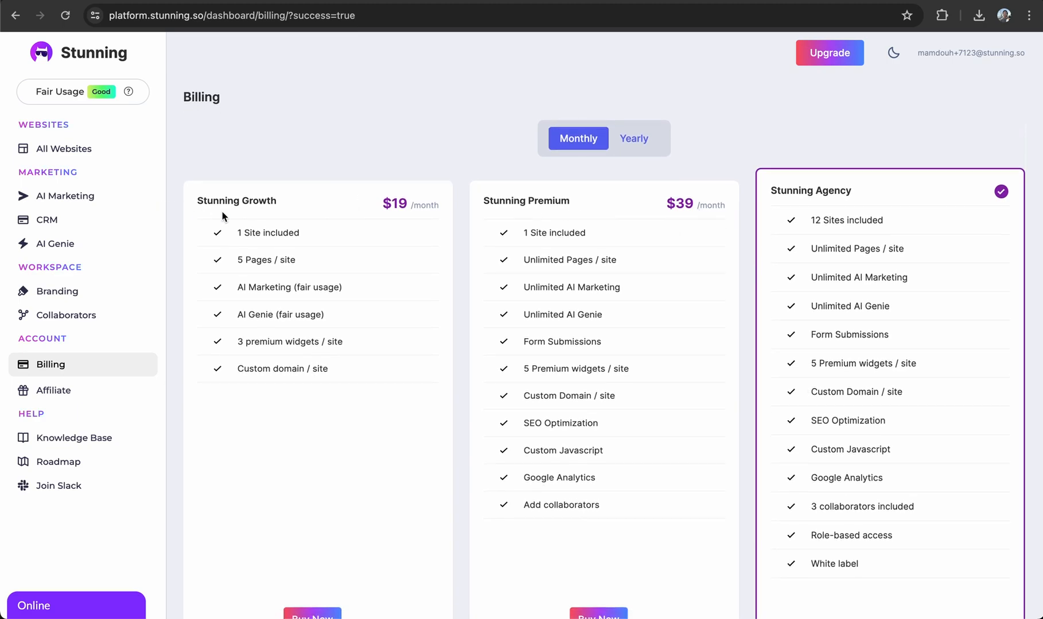
{"action": "mouse_move", "coordinate": [83, 292]}
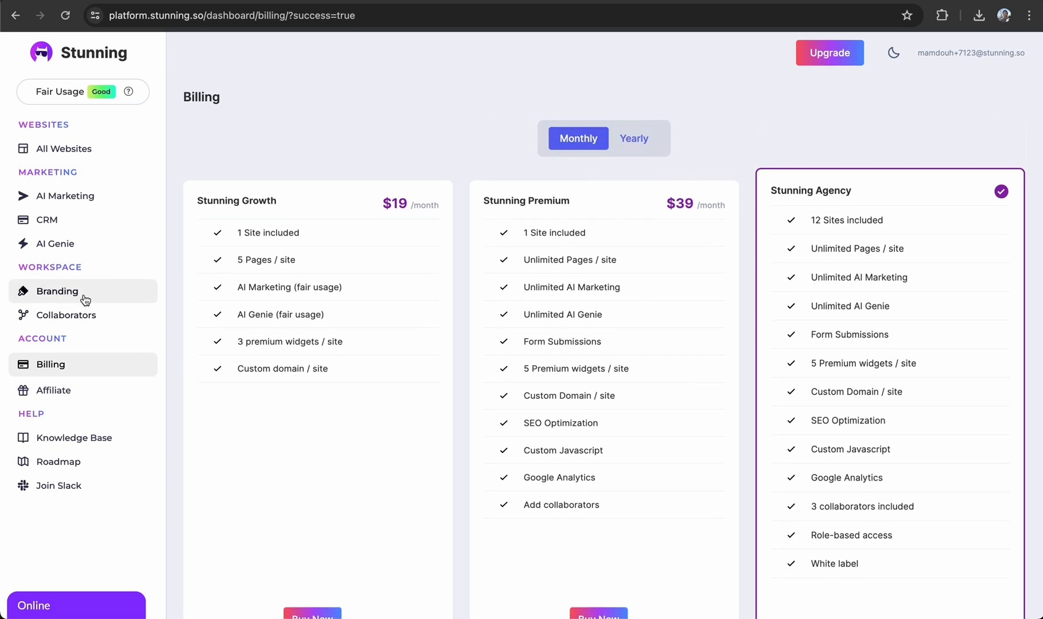
- In Workspace Branding, rename the workspace to NK Space, choose a logo file, and save
{"action": "left_click", "coordinate": [59, 292]}
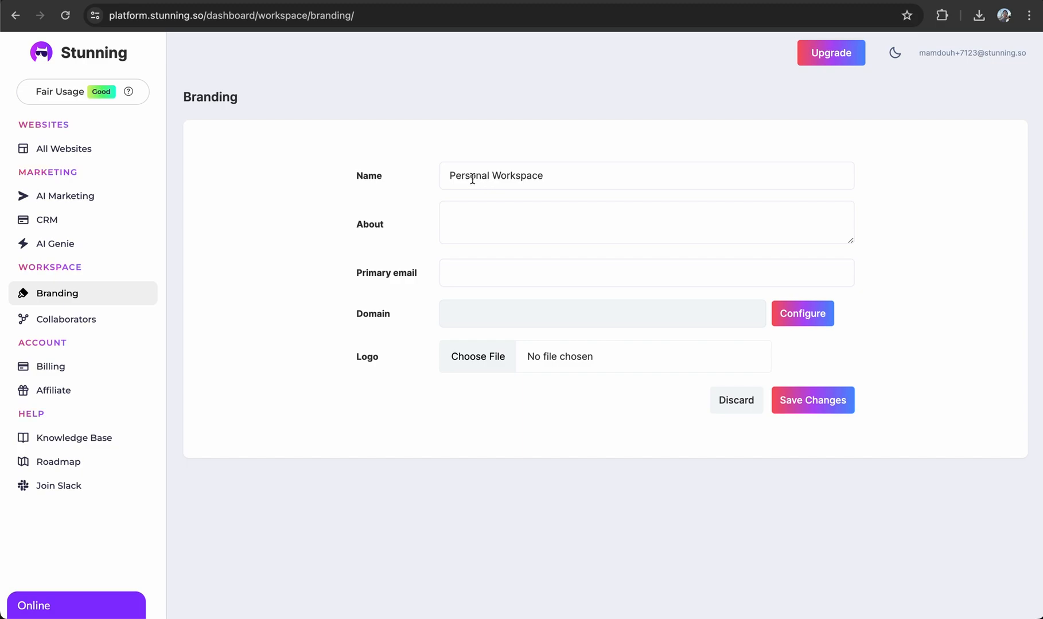
{"action": "triple_click", "coordinate": [495, 175]}
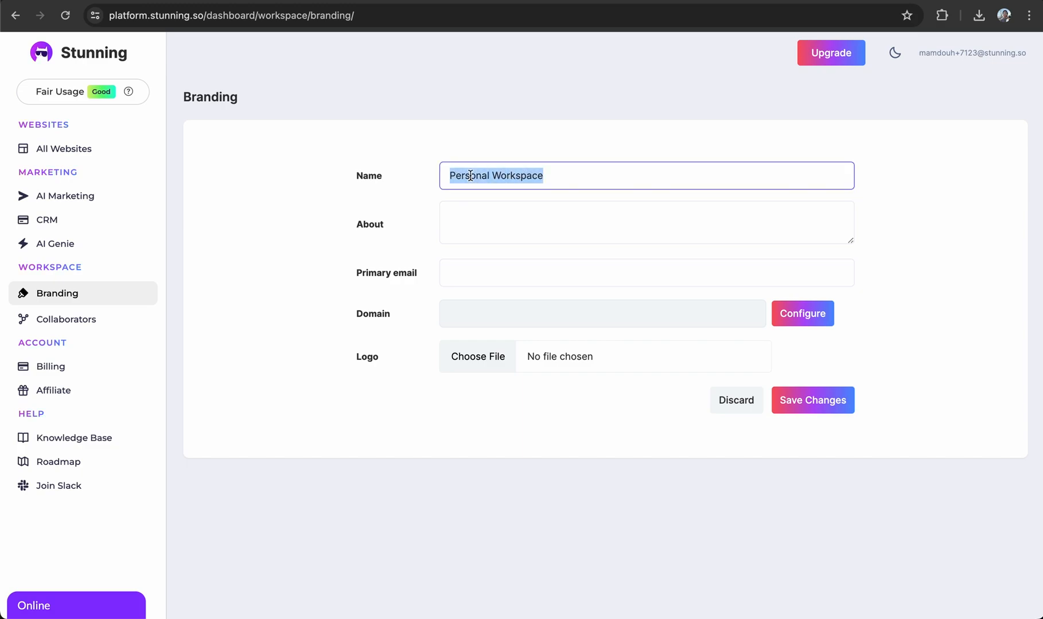
{"action": "type", "text": "NK Space"}
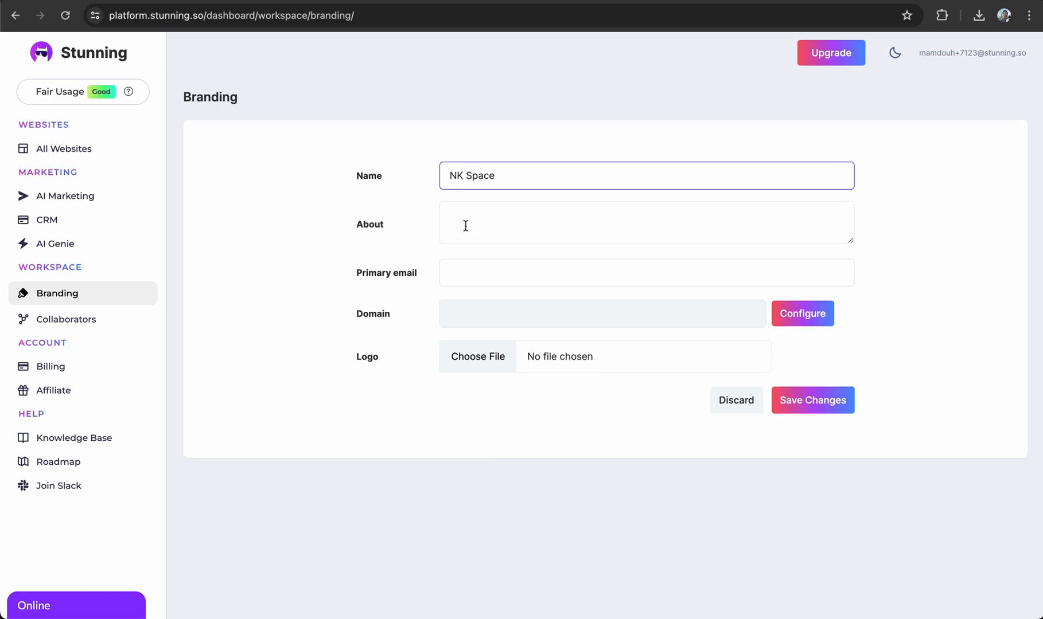
{"action": "left_click", "coordinate": [477, 356]}
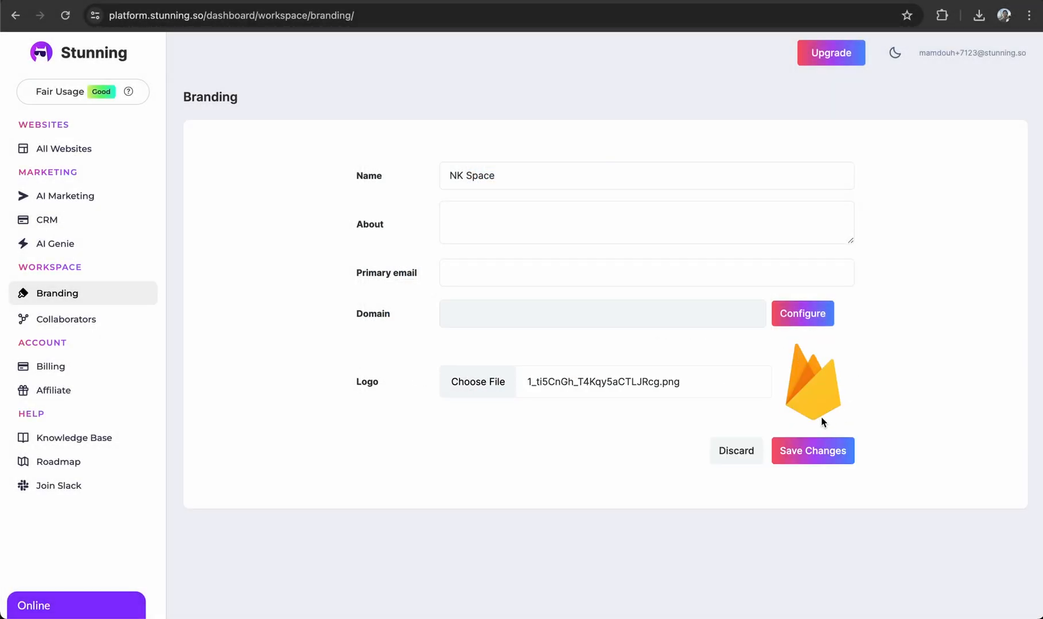
{"action": "left_click", "coordinate": [811, 451]}
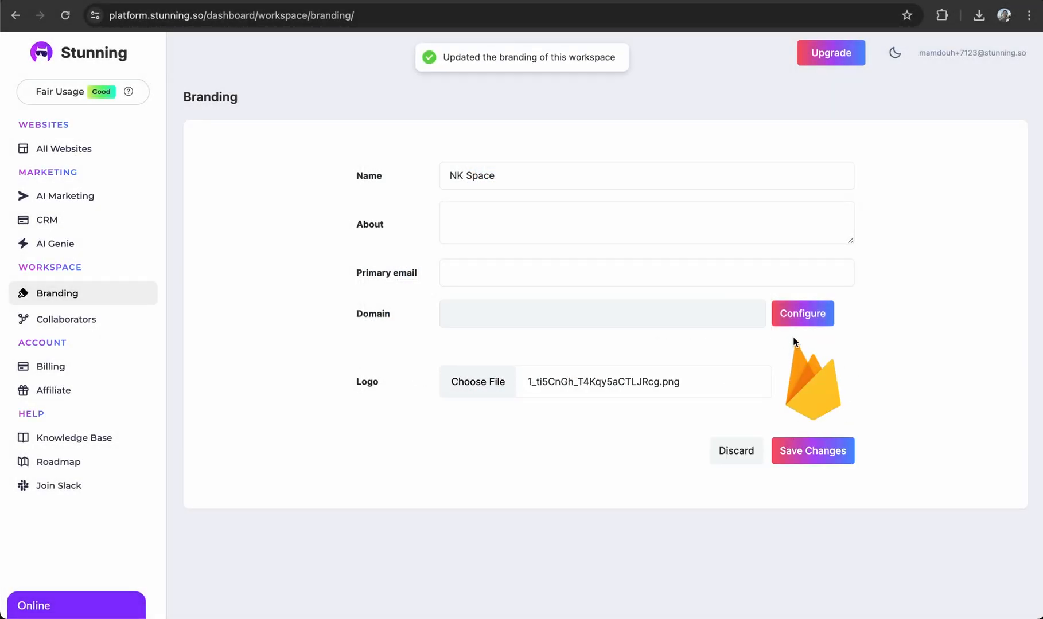
- Start connecting an existing custom domain and submit nakeeb.me
{"action": "left_click", "coordinate": [801, 313]}
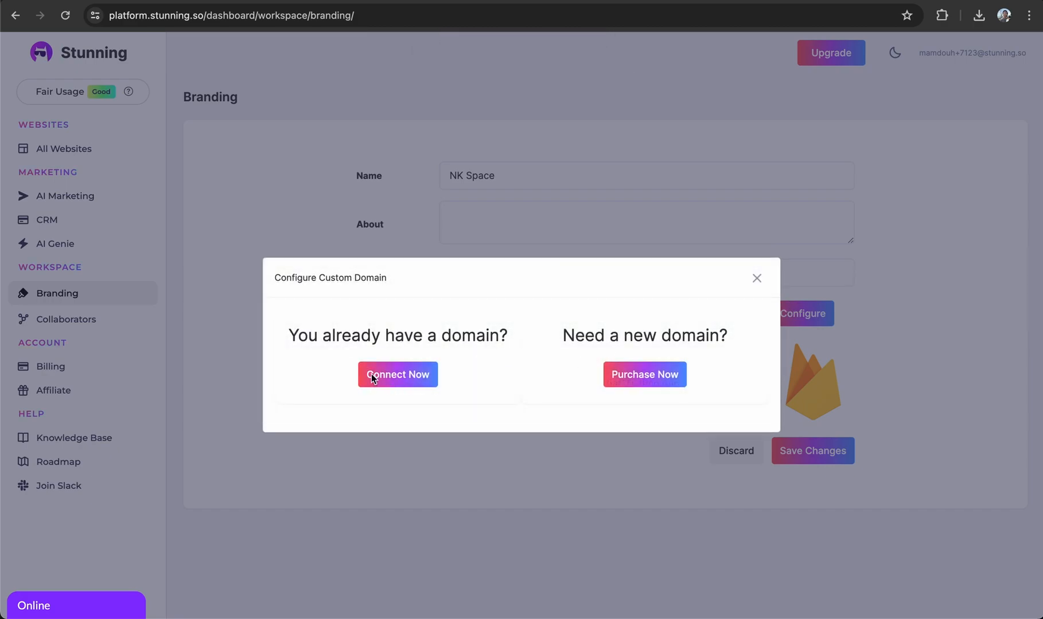
{"action": "left_click", "coordinate": [396, 374]}
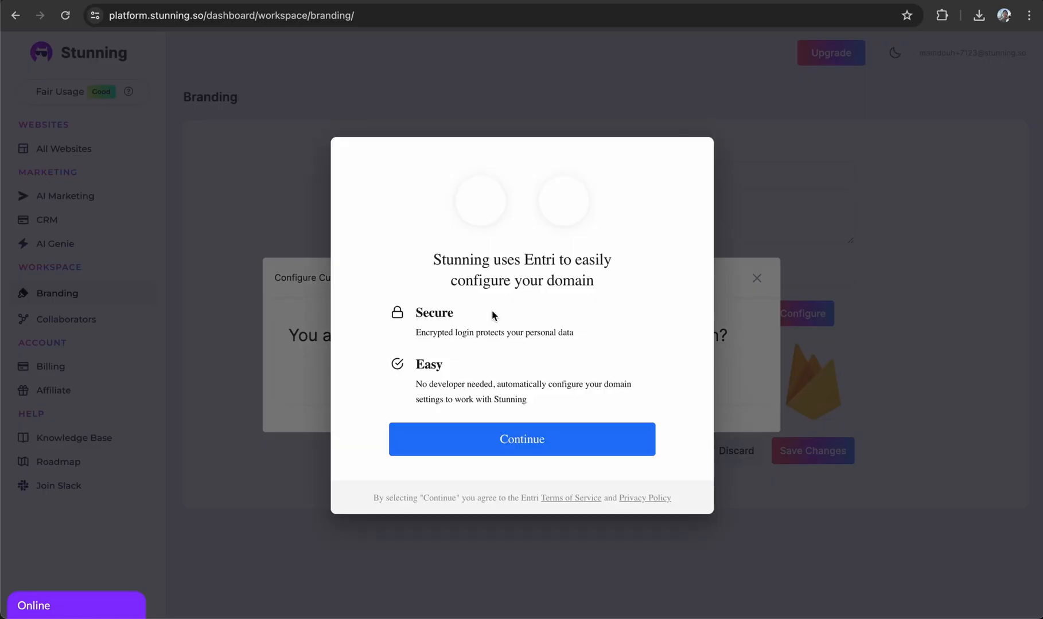
{"action": "left_click", "coordinate": [521, 439]}
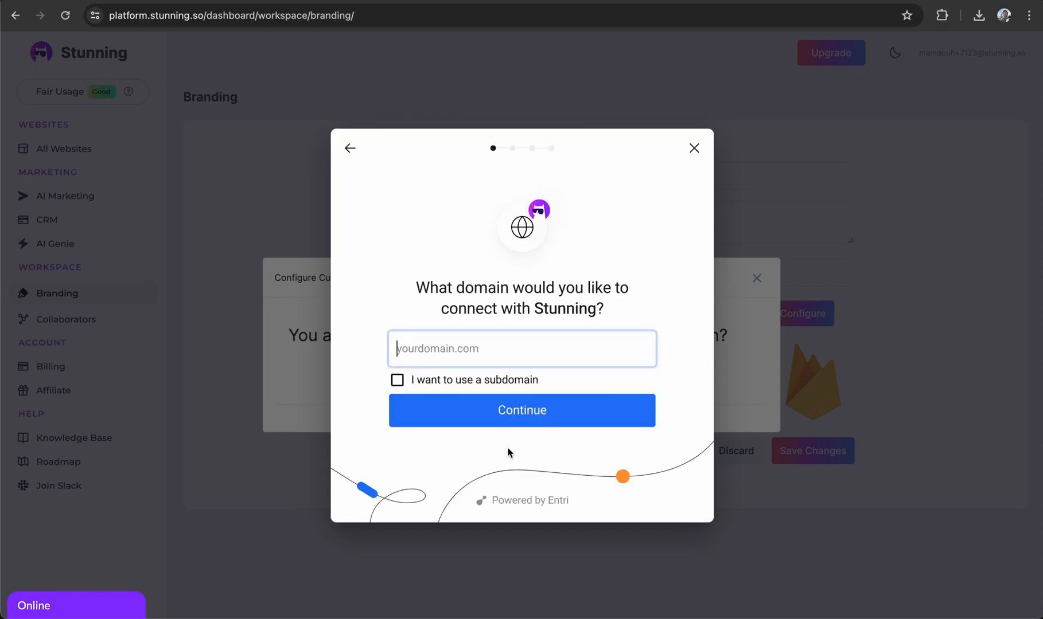
{"action": "type", "text": "nakeeb"}
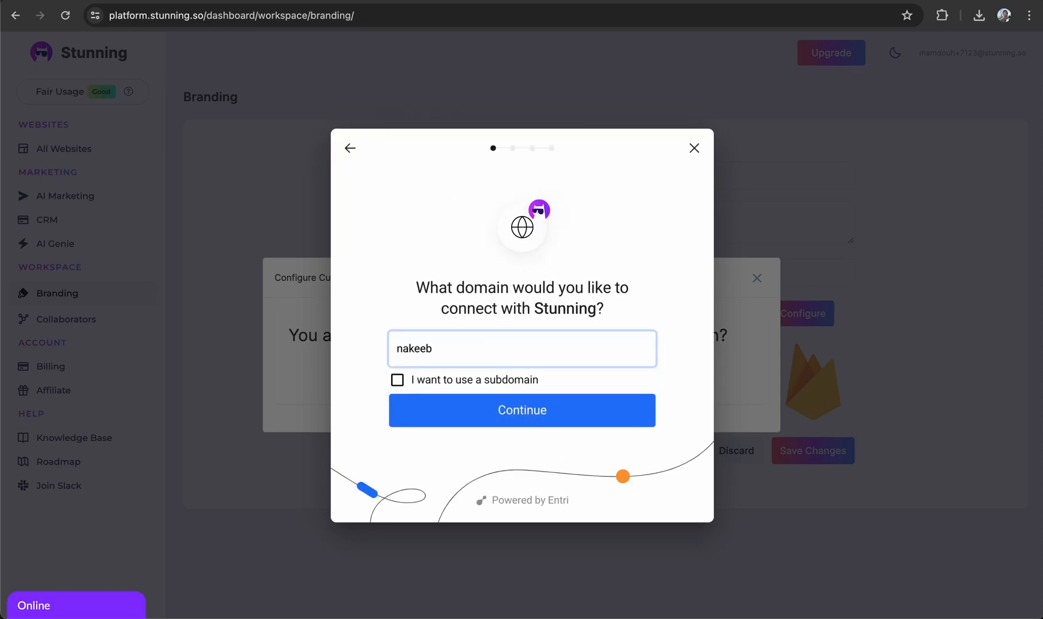
{"action": "left_click", "coordinate": [521, 411]}
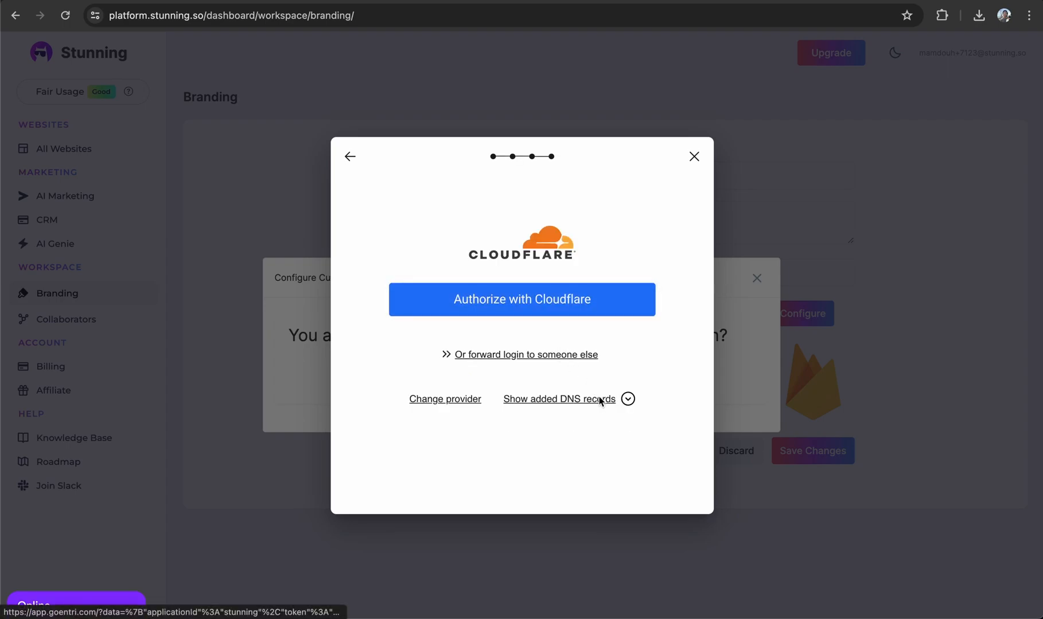
- Authorize Cloudflare to add the DNS records for nakeeb.me
{"action": "left_click", "coordinate": [556, 399]}
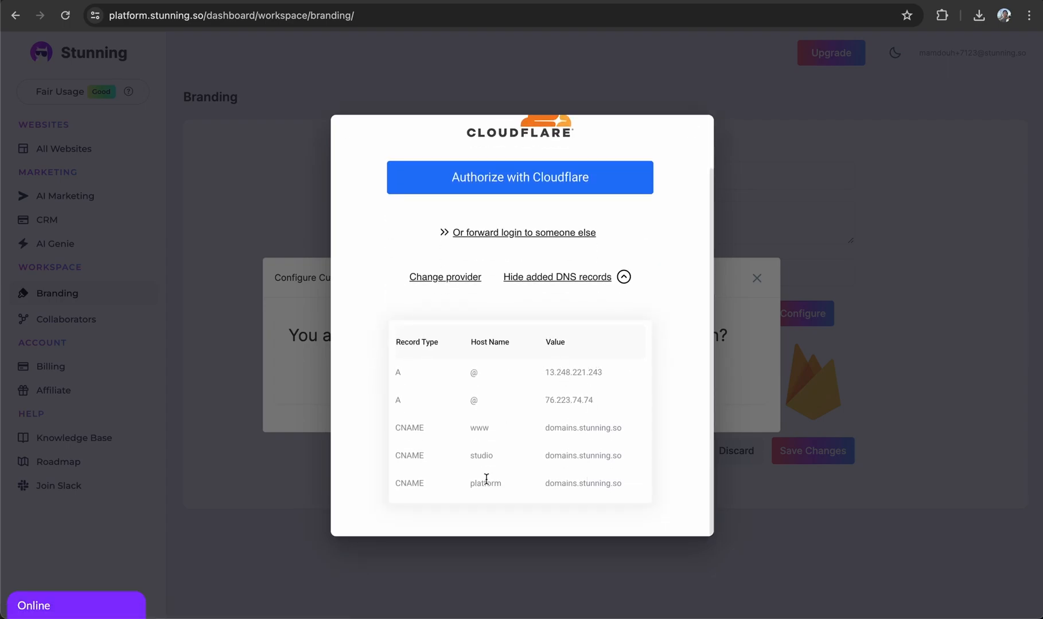
{"action": "left_click", "coordinate": [520, 177]}
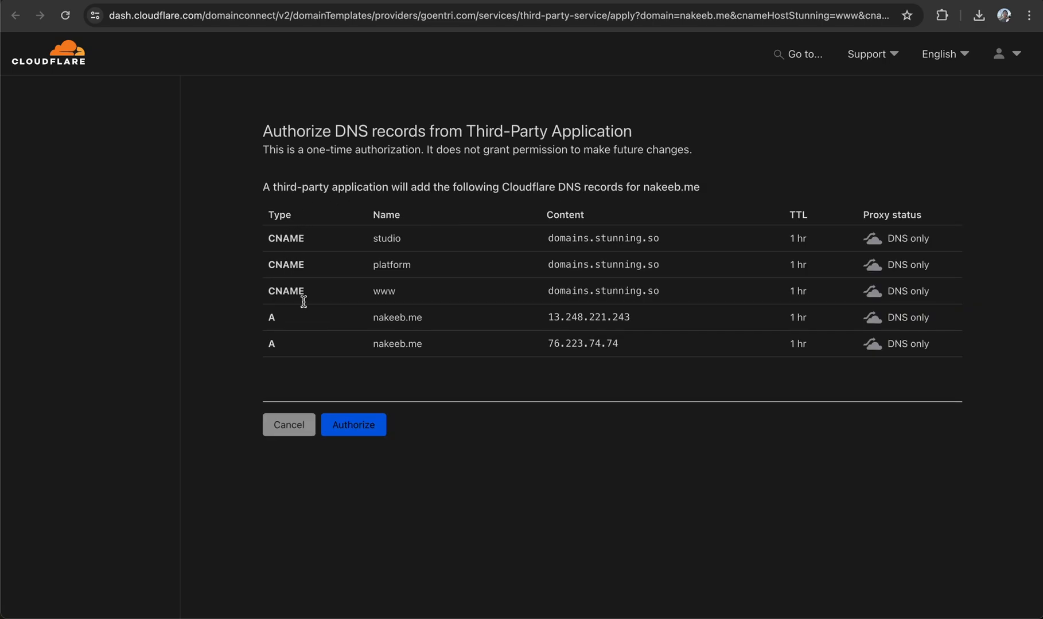
{"action": "left_click", "coordinate": [353, 425]}
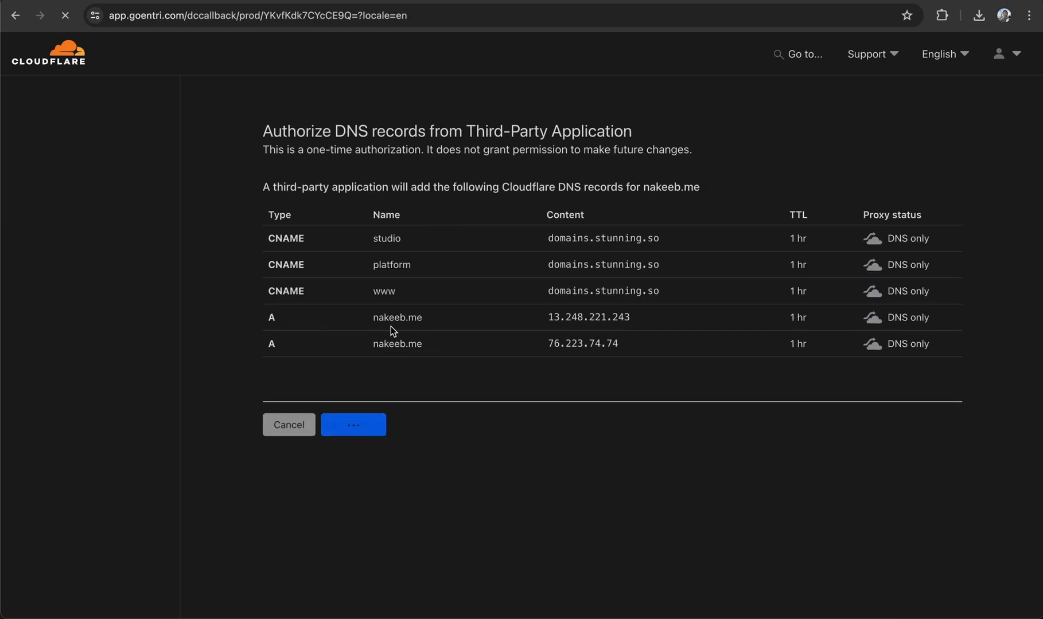
{"action": "left_click", "coordinate": [353, 425]}
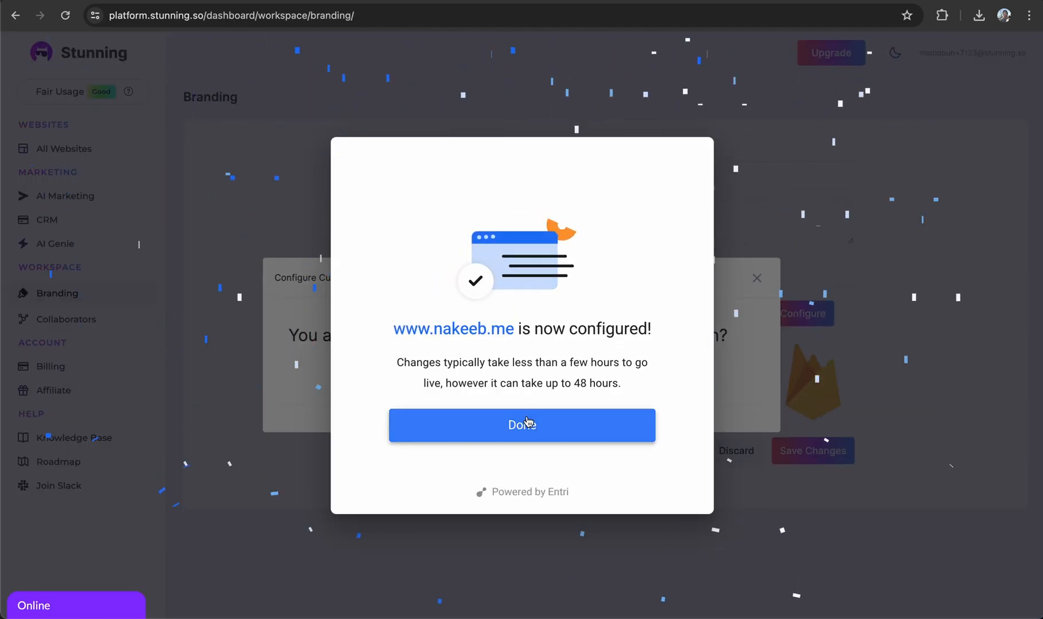
- Finish the nakeeb.me domain setup and close the custom domain dialog
{"action": "left_click", "coordinate": [521, 425]}
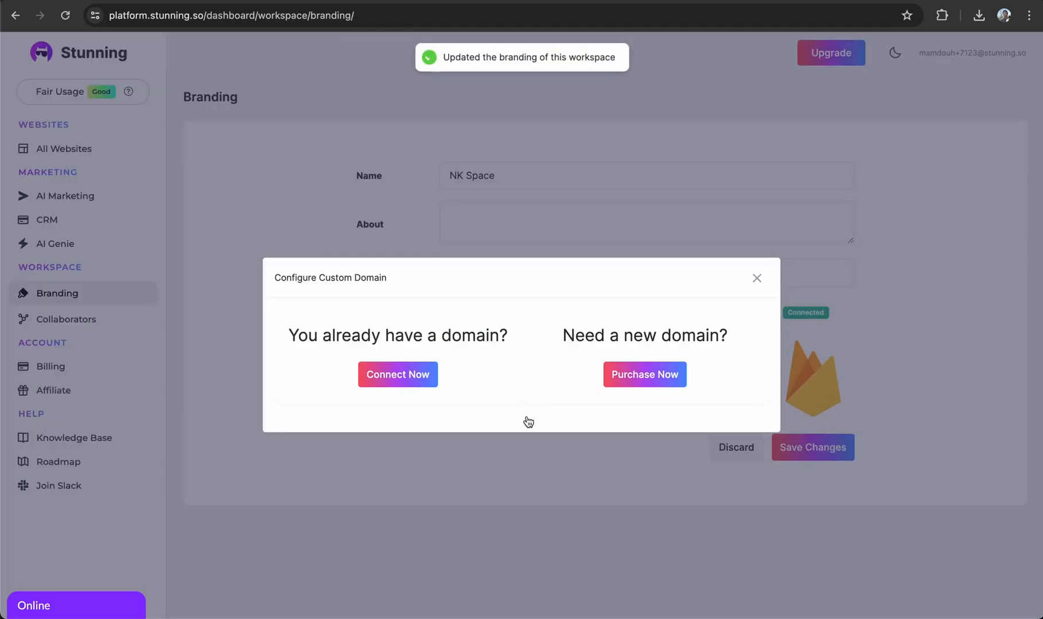
{"action": "left_click", "coordinate": [756, 278]}
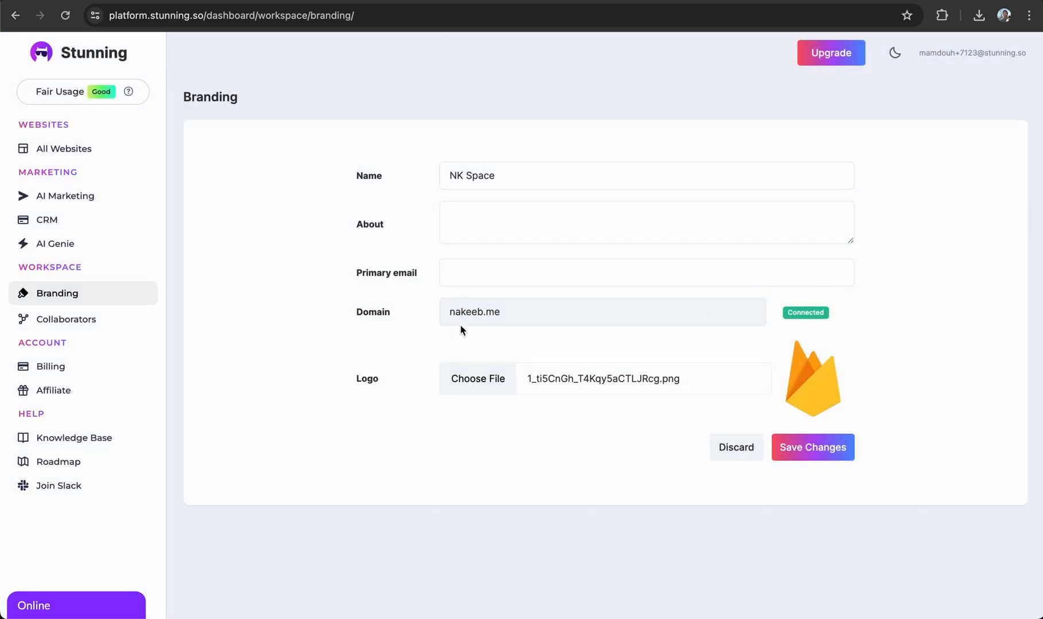
{"action": "mouse_move", "coordinate": [495, 196]}
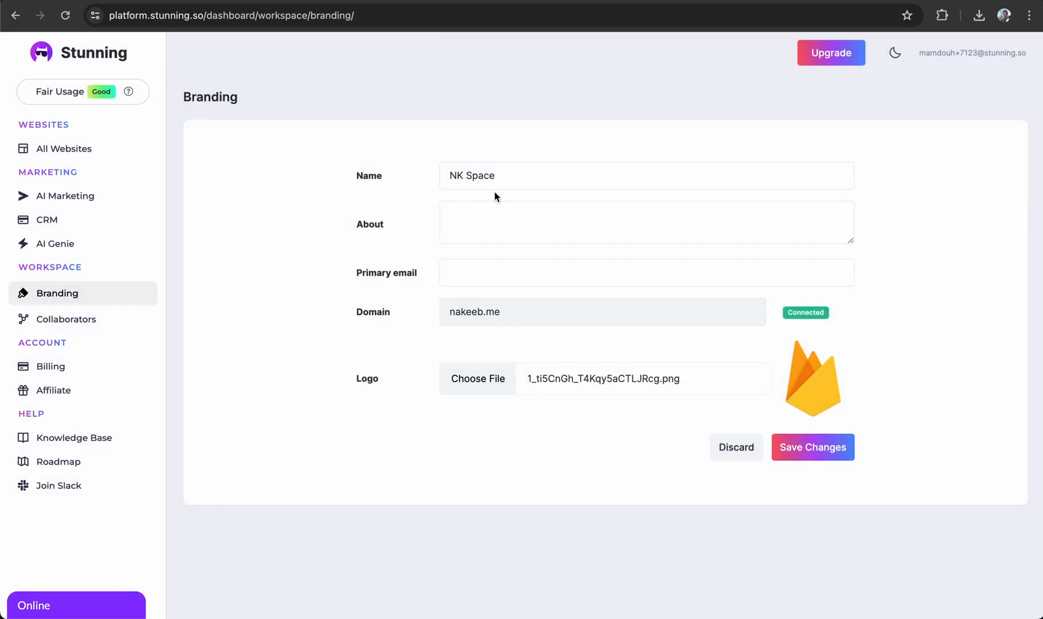
{"action": "mouse_move", "coordinate": [432, 309]}
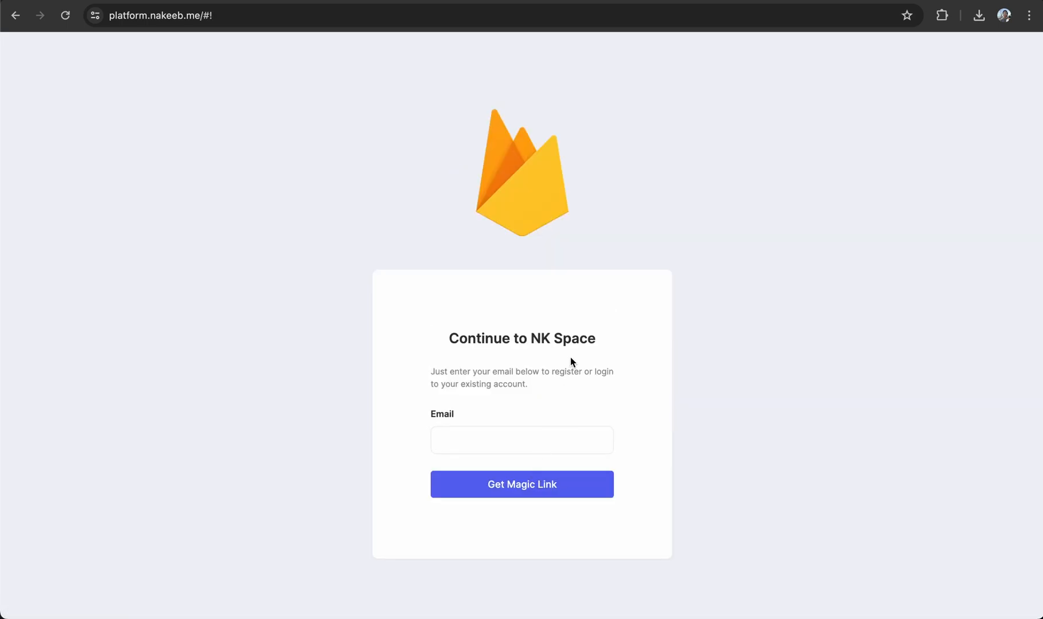
- Continue signing in on the NK Space login page at platform.nakeeb.me
{"action": "left_click", "coordinate": [521, 485]}
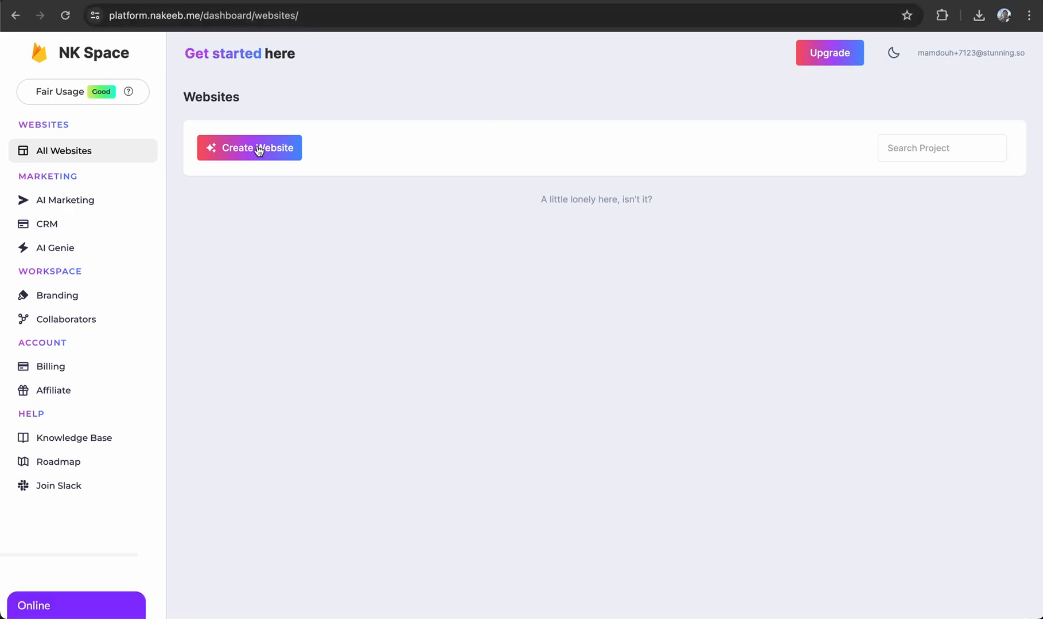
- Start a new AI website with a quick online presence prompt for a marketing agency
{"action": "left_click", "coordinate": [250, 148]}
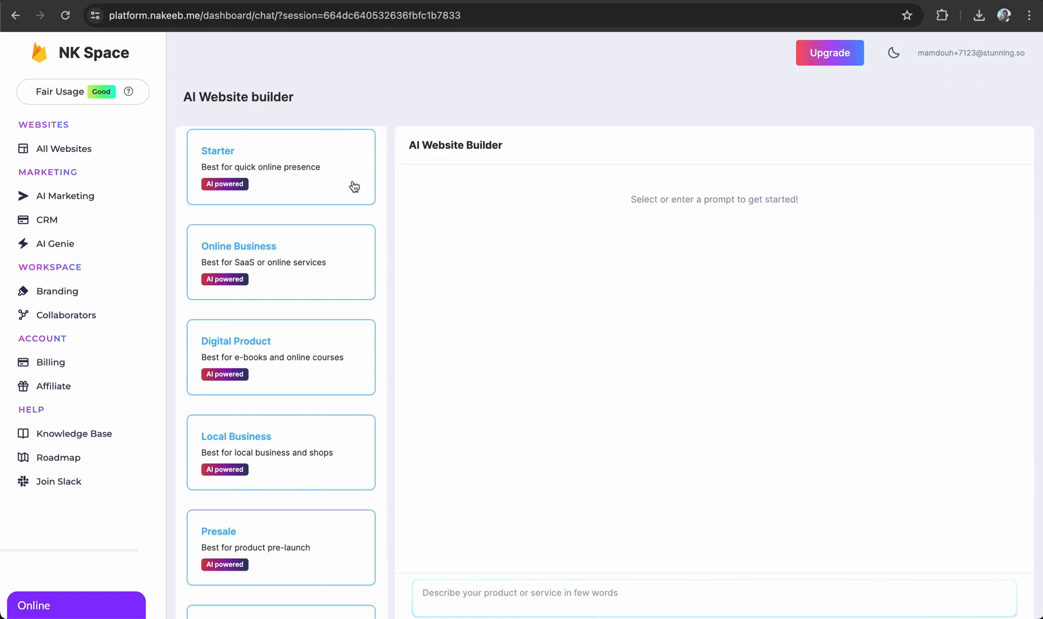
{"action": "type", "text": "Create for me a website for my quick online presence, my website is about {insert what your website is about}."}
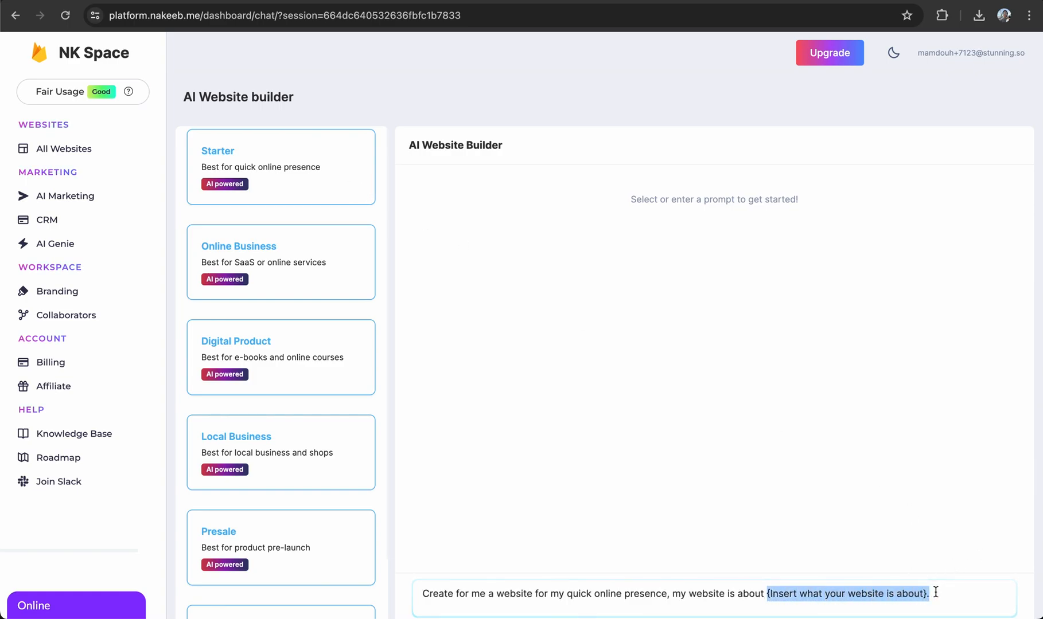
{"action": "type", "text": "marketing agency"}
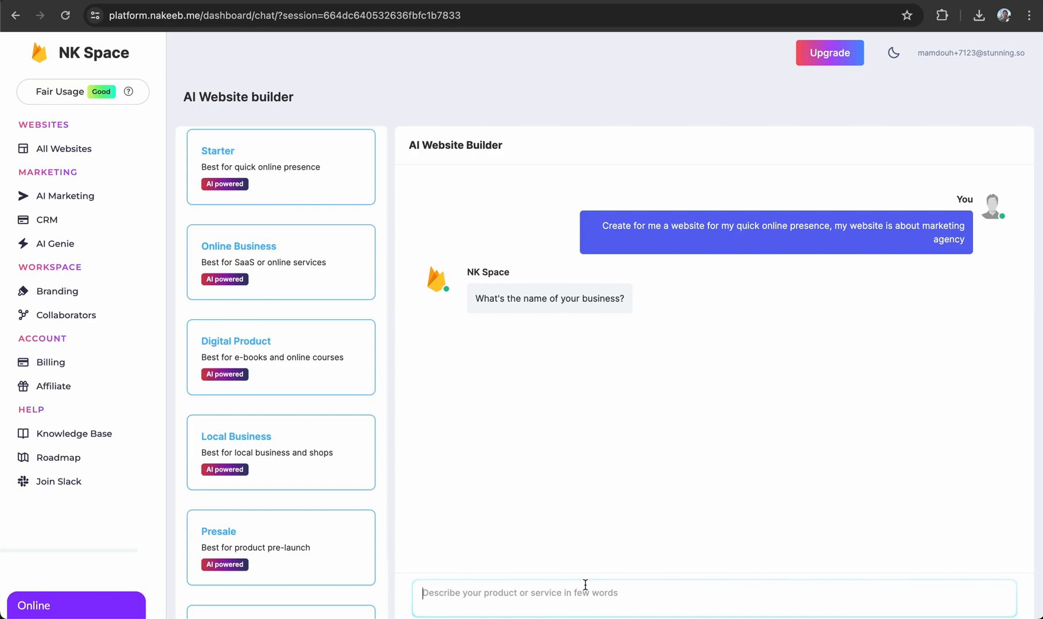
- Answer NK Marketing as the name and professional as the tone, then generate from the palette
{"action": "type", "text": "NK Marke"}
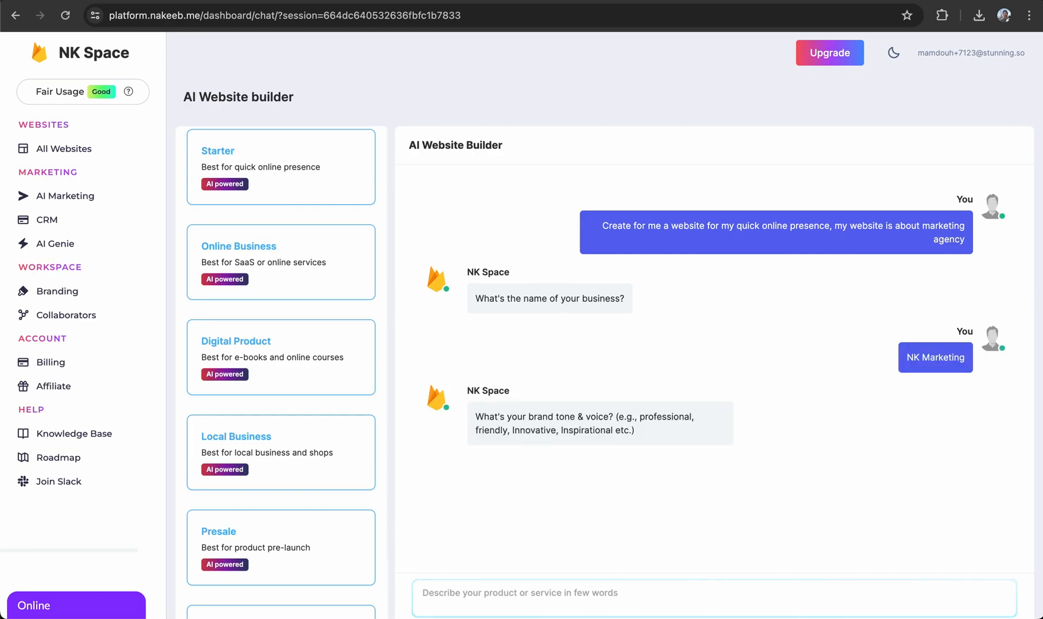
{"action": "type", "text": "prof"}
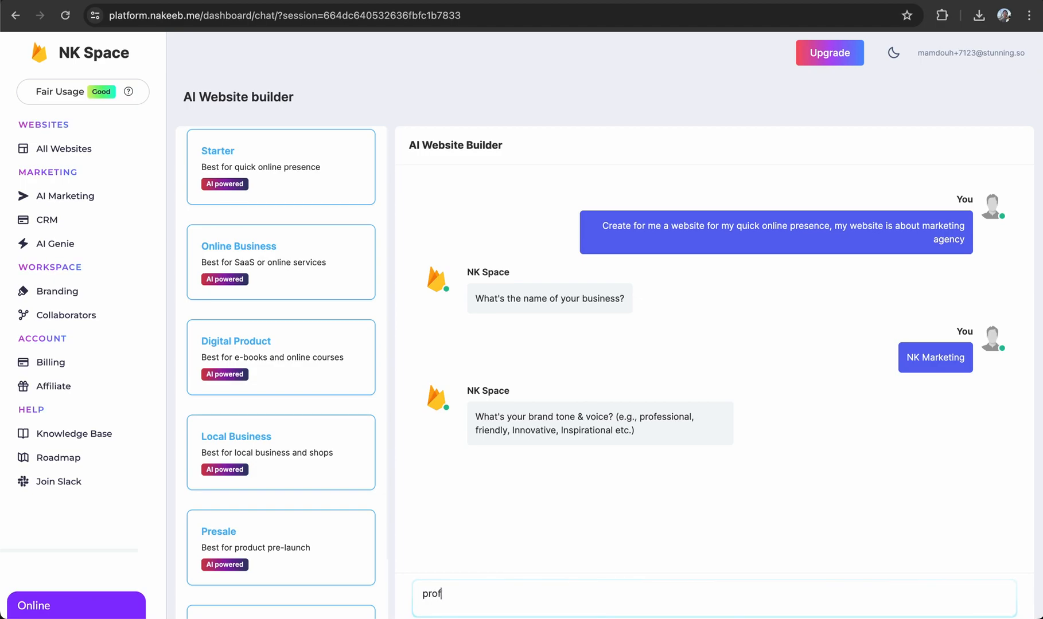
{"action": "key", "text": "Enter"}
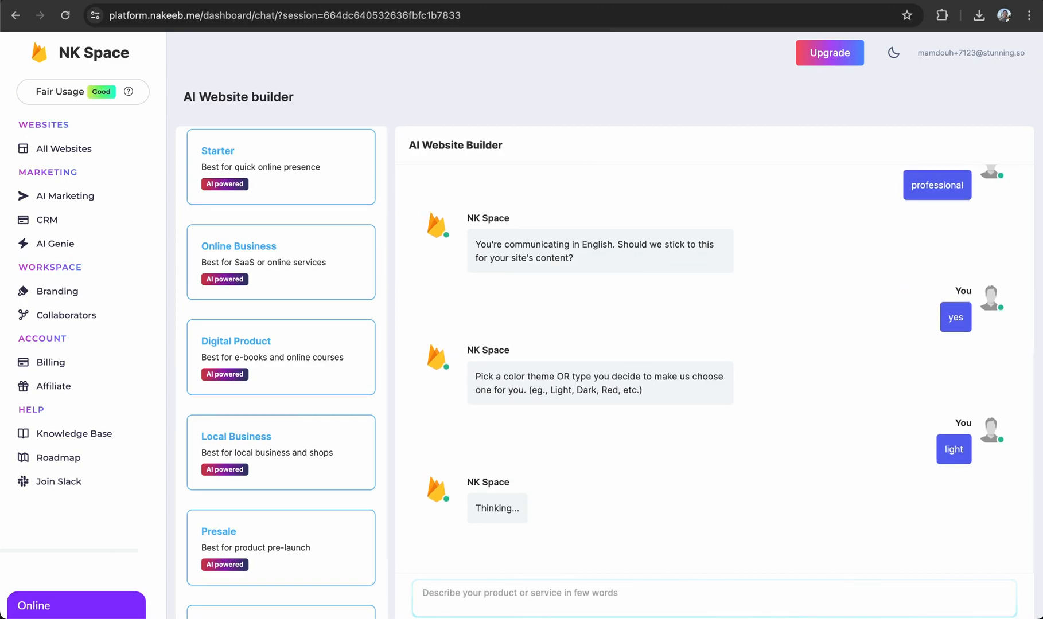
{"action": "mouse_move", "coordinate": [592, 557]}
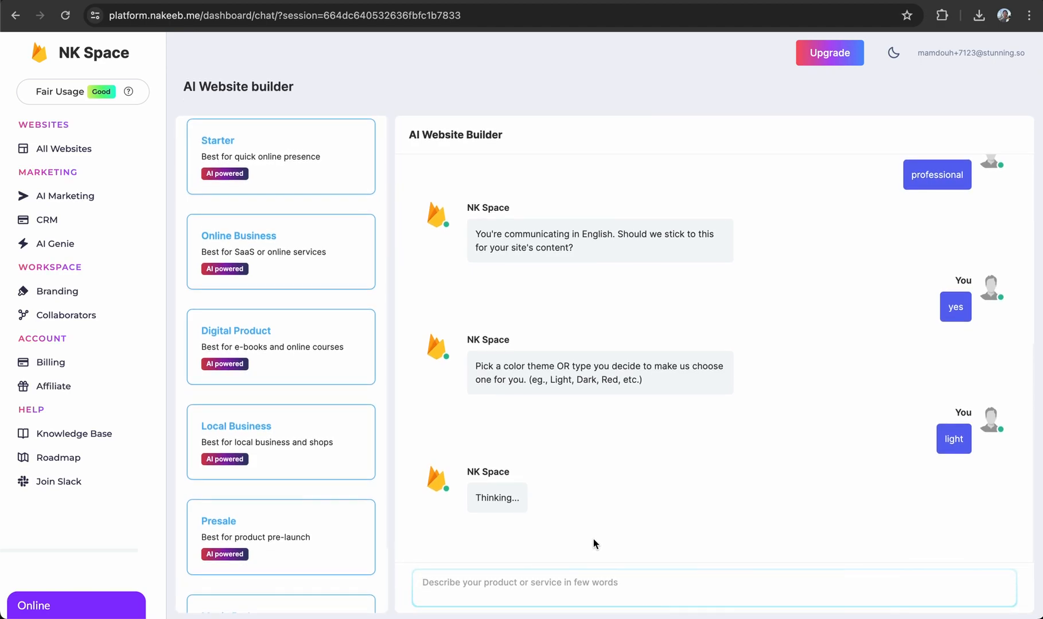
{"action": "left_click", "coordinate": [713, 541]}
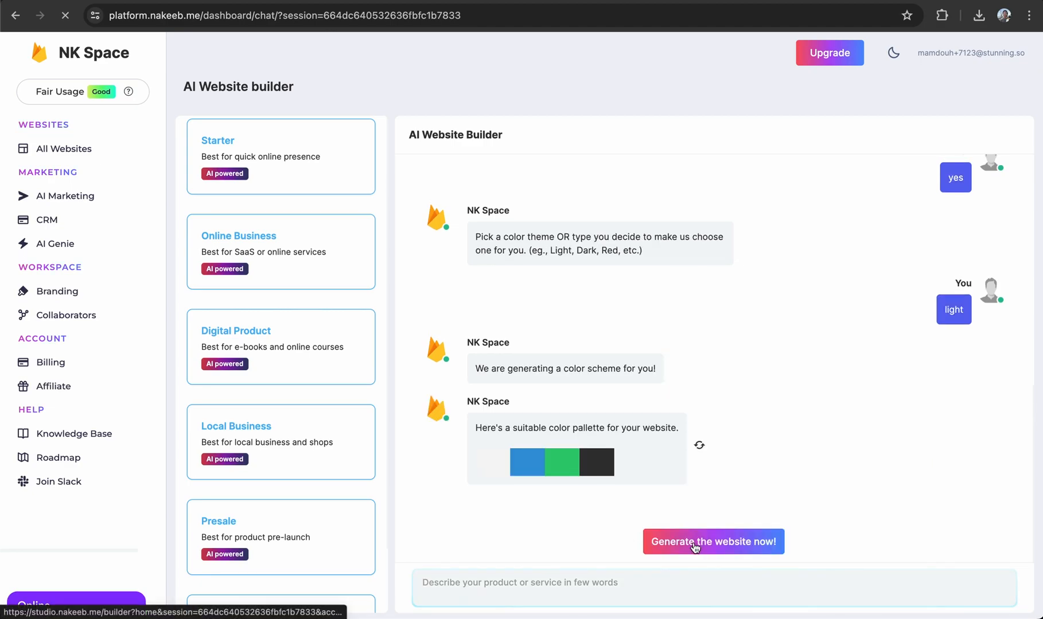
- Let the NK Marketing site generate, scroll through the preview, and return to All websites
{"action": "left_click", "coordinate": [712, 541]}
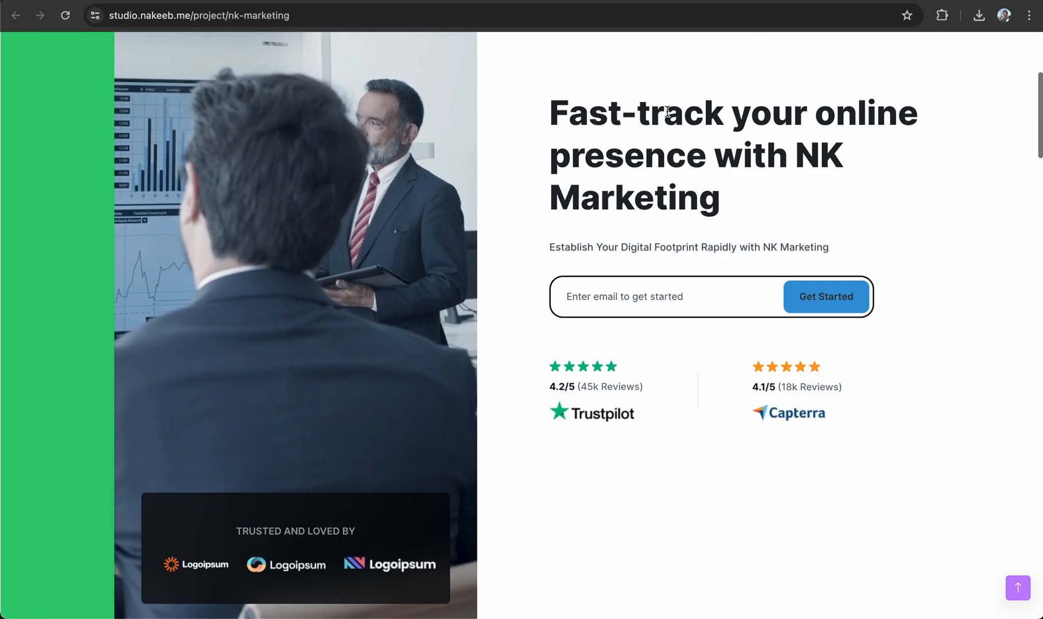
{"action": "scroll", "scroll_direction": "down", "scroll_amount": 3}
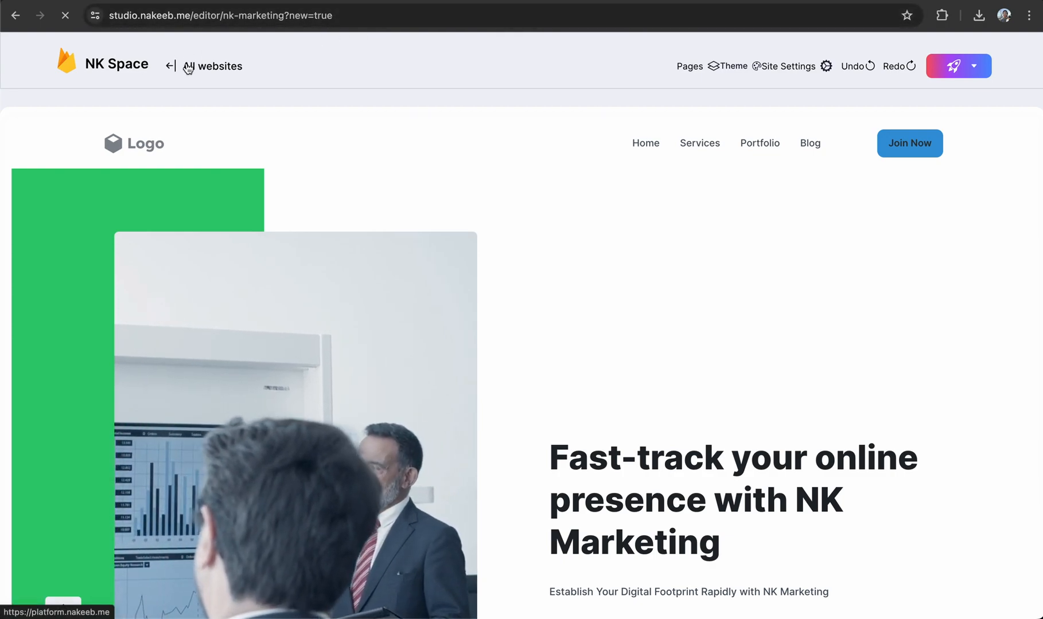
{"action": "left_click", "coordinate": [171, 66]}
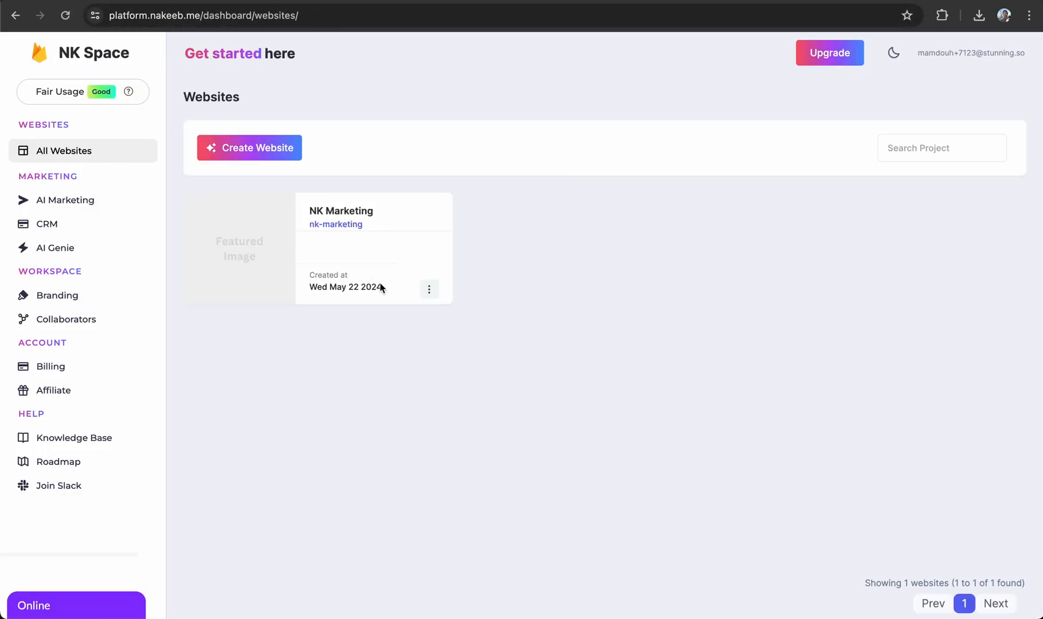
{"action": "left_click", "coordinate": [429, 290]}
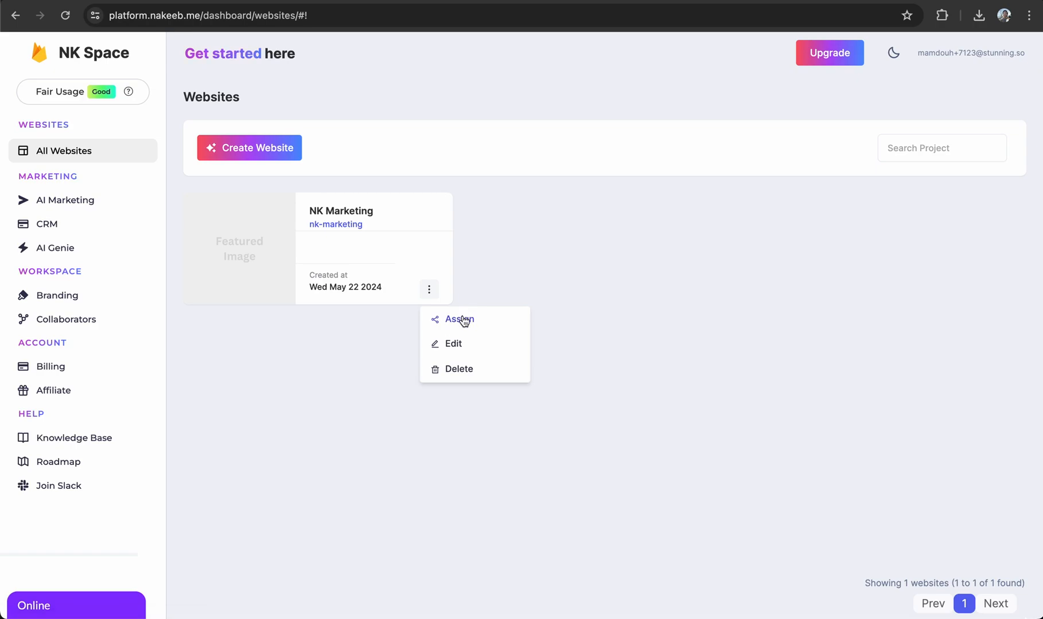
{"action": "left_click", "coordinate": [458, 320]}
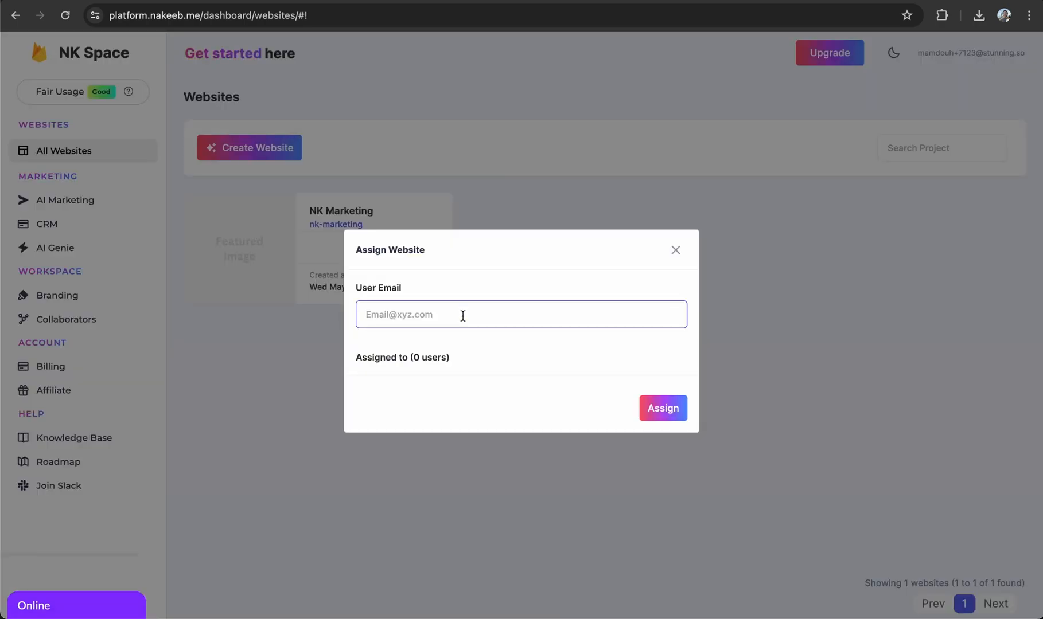
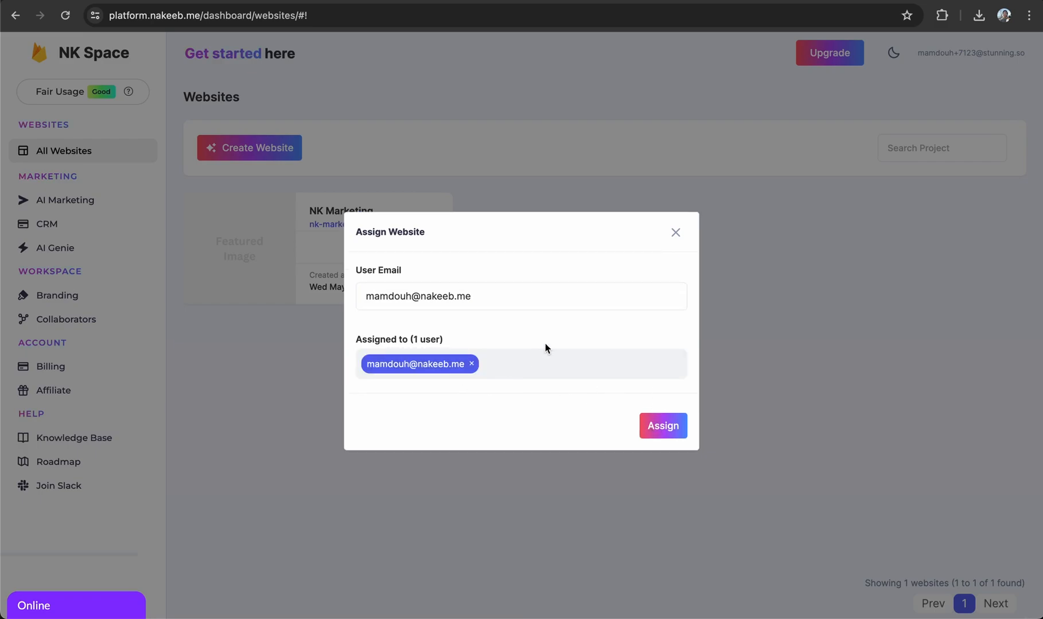
{"action": "left_click", "coordinate": [676, 233]}
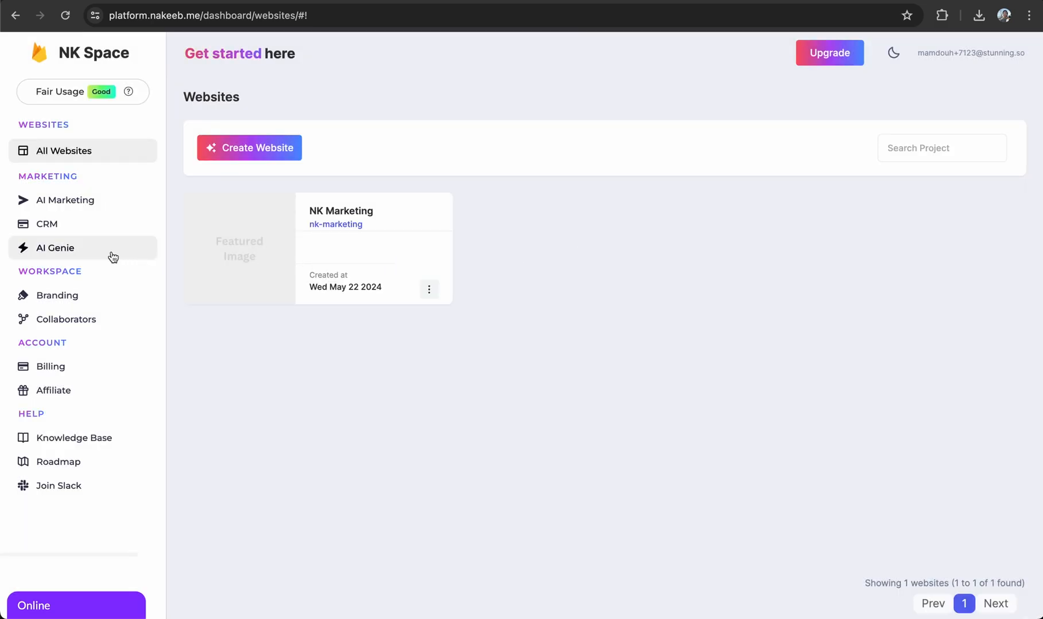